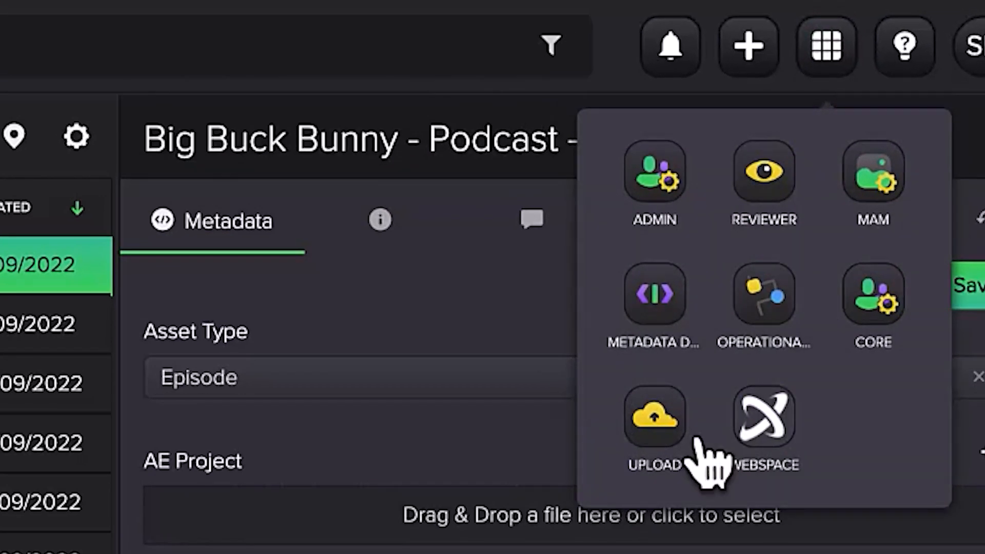
Add Big Buck Bunny Short.mp4 in Upload with footage title 'Editorial Metadata'
{"action": "left_click", "coordinate": [653, 421]}
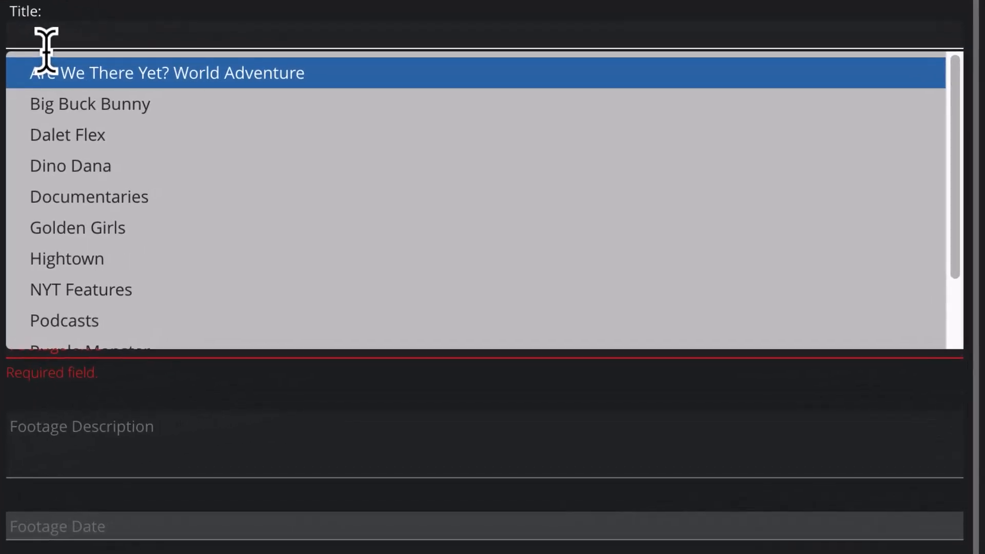
{"action": "left_click", "coordinate": [90, 104]}
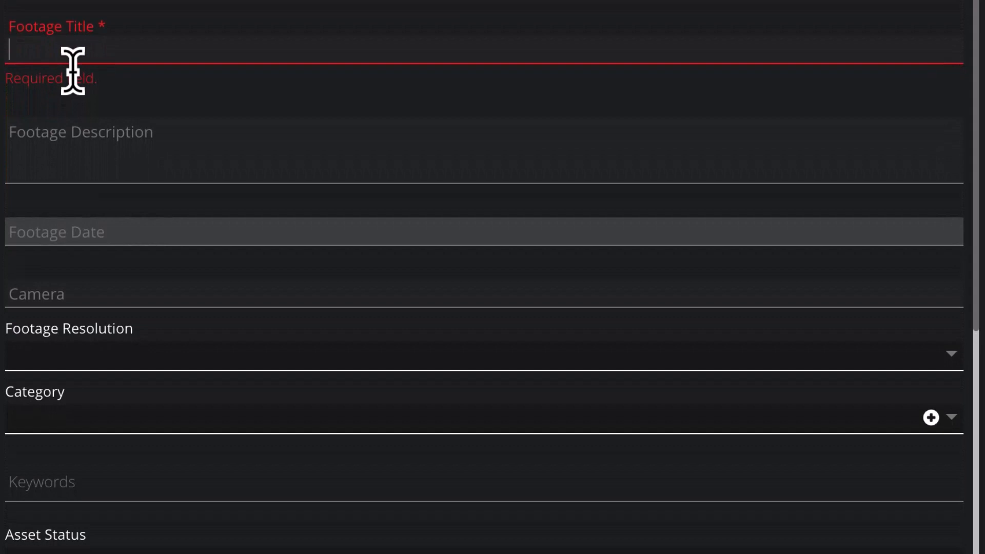
{"action": "type", "text": "Editorial"}
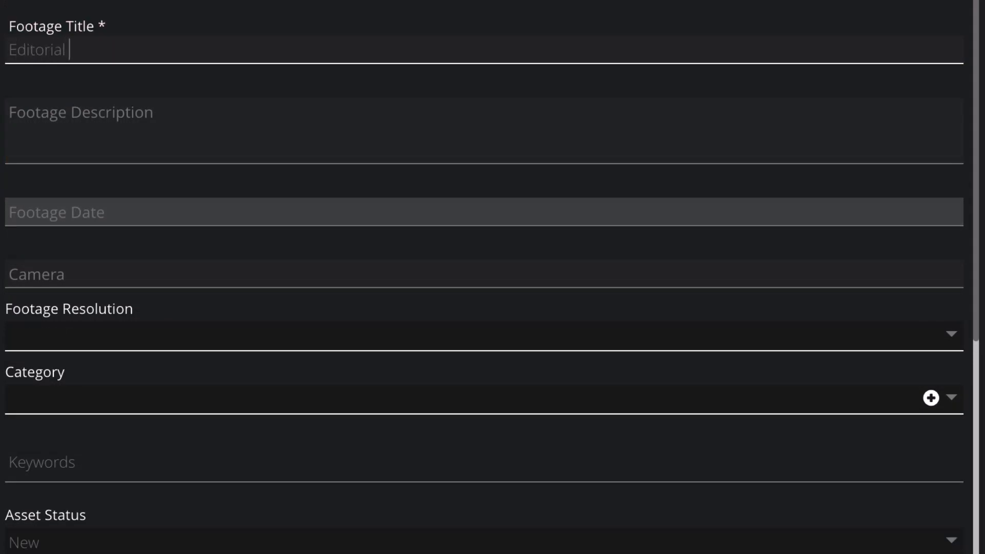
{"action": "type", "text": "Metadata"}
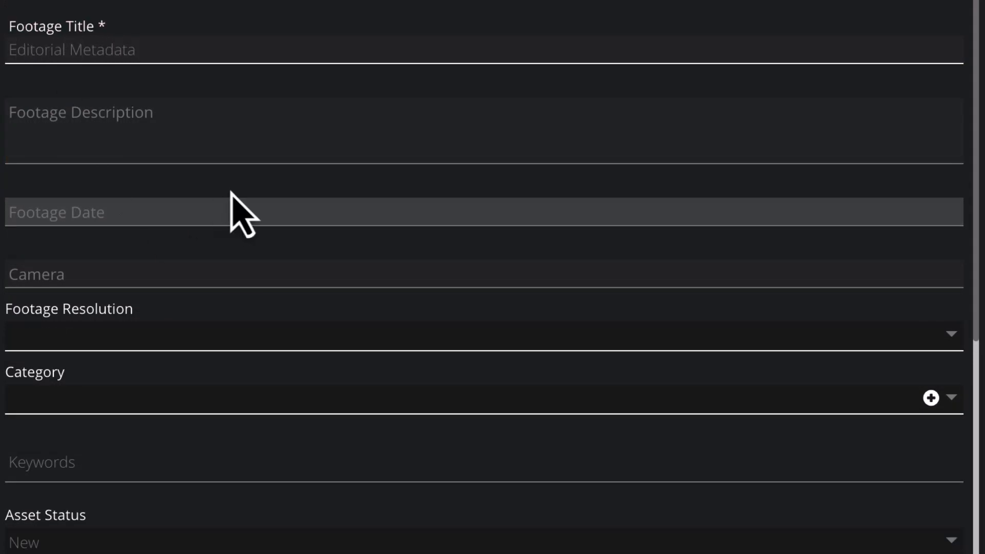
{"action": "scroll", "scroll_direction": "down", "scroll_amount": 3}
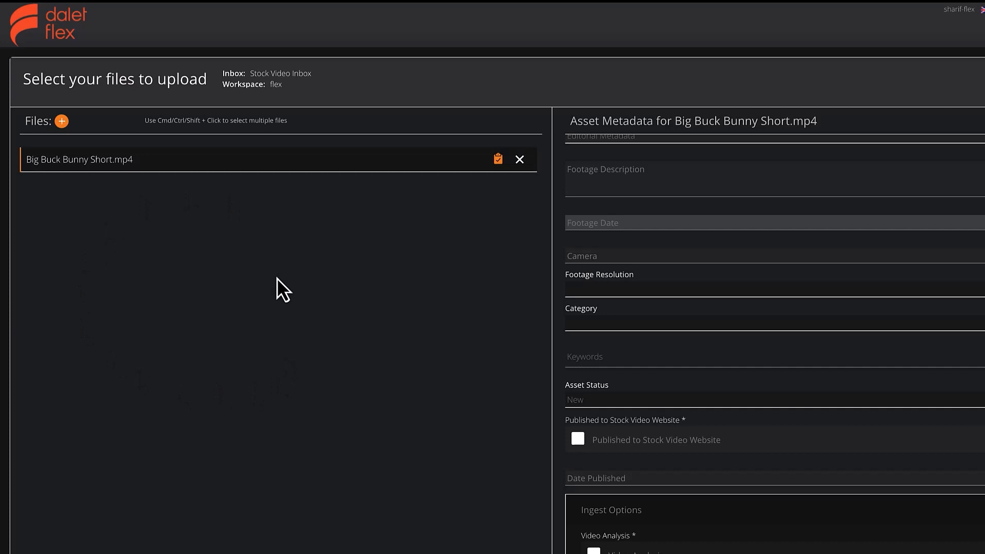
{"action": "mouse_move", "coordinate": [553, 482]}
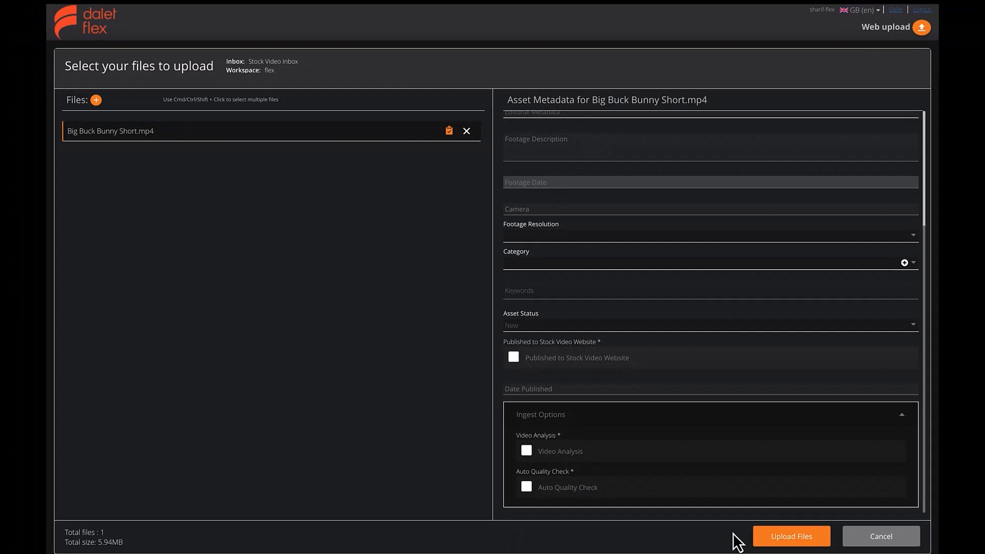
Upload the file and view the import workflow's progress under Notifications > Workflows
{"action": "left_click", "coordinate": [791, 550]}
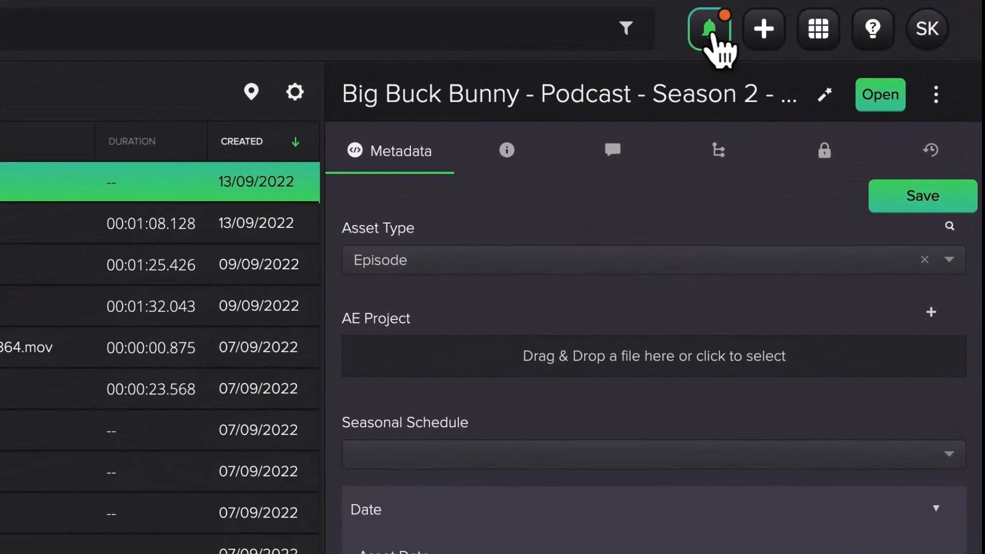
{"action": "left_click", "coordinate": [709, 29]}
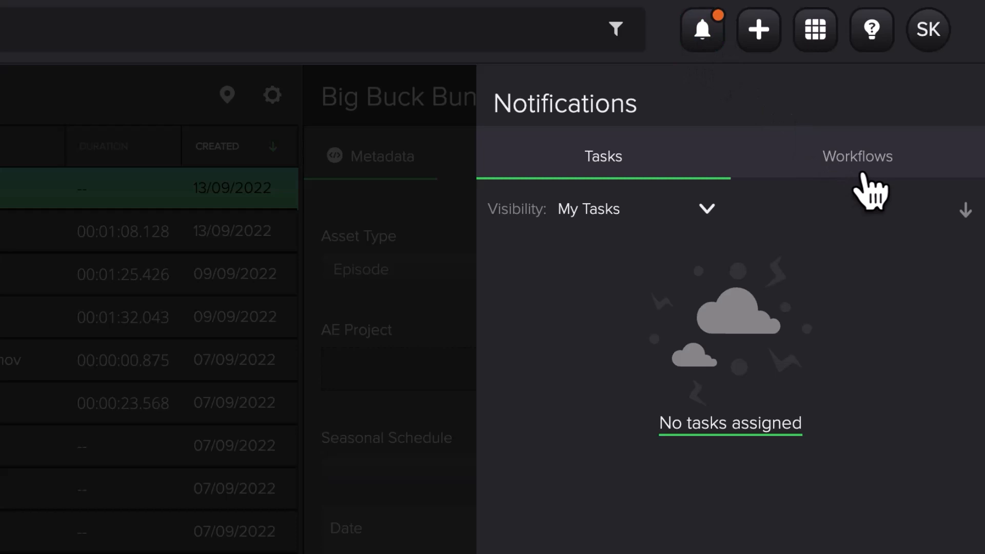
{"action": "left_click", "coordinate": [857, 156]}
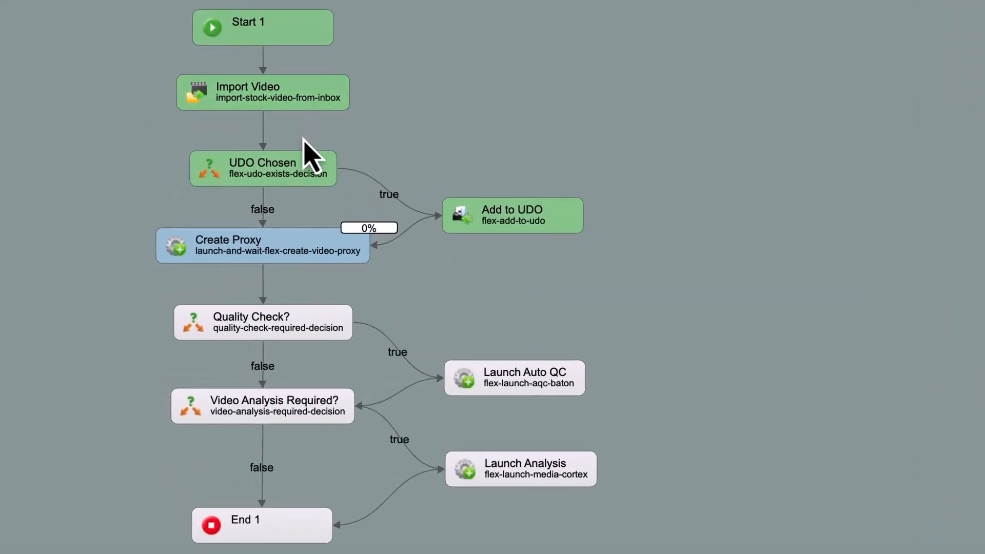
{"action": "mouse_move", "coordinate": [295, 274]}
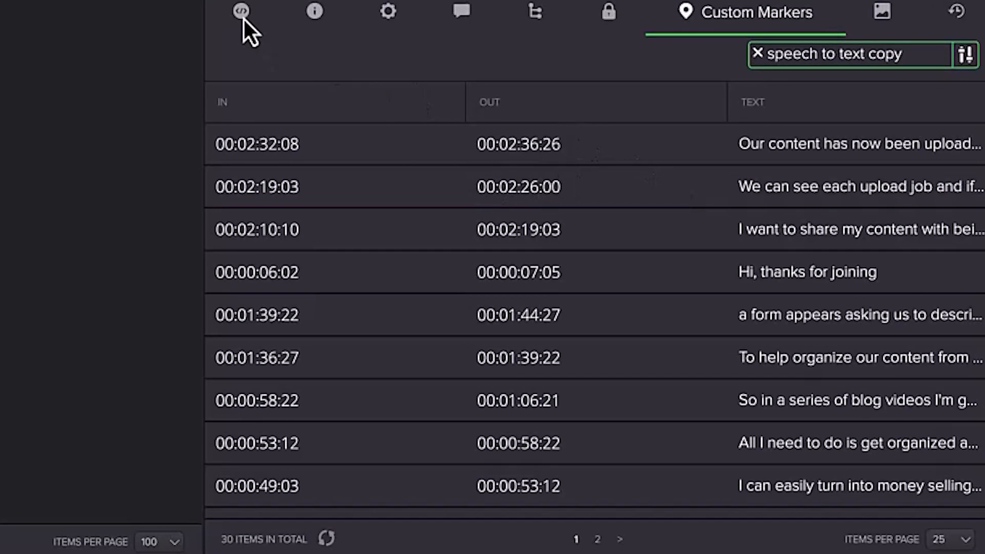
Review the asset's editorial and technical file metadata, then its speech-to-text markers
{"action": "left_click", "coordinate": [242, 12]}
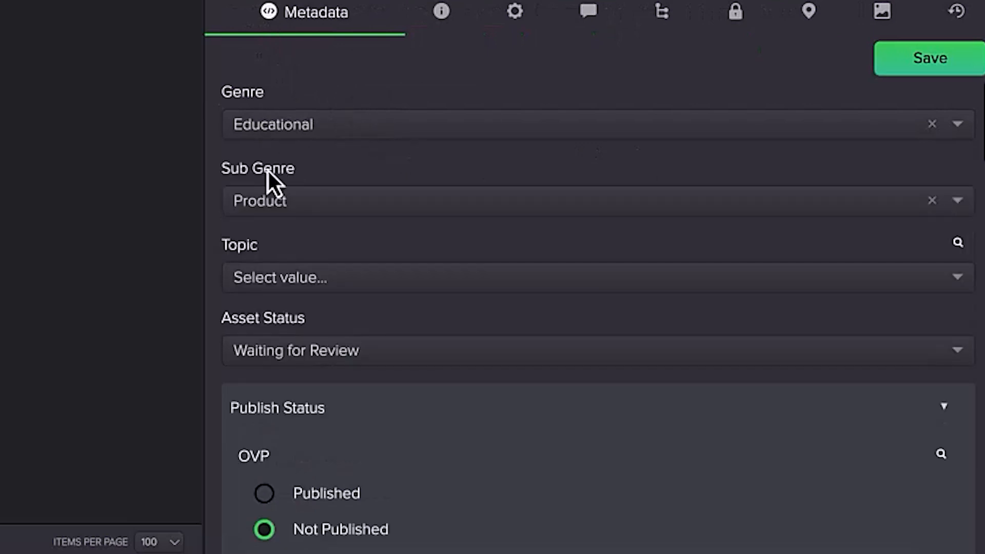
{"action": "left_click", "coordinate": [515, 12]}
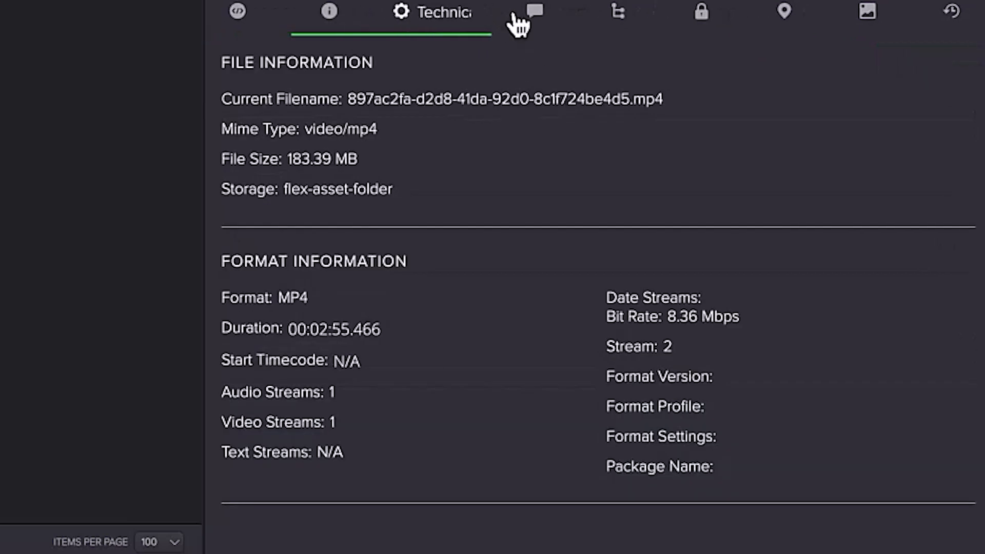
{"action": "mouse_move", "coordinate": [802, 183]}
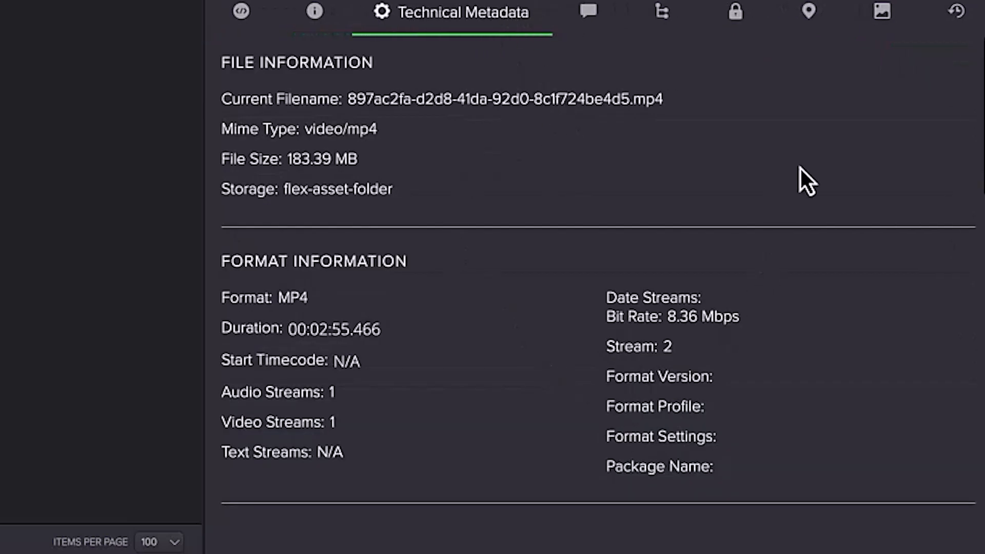
{"action": "left_click", "coordinate": [808, 13]}
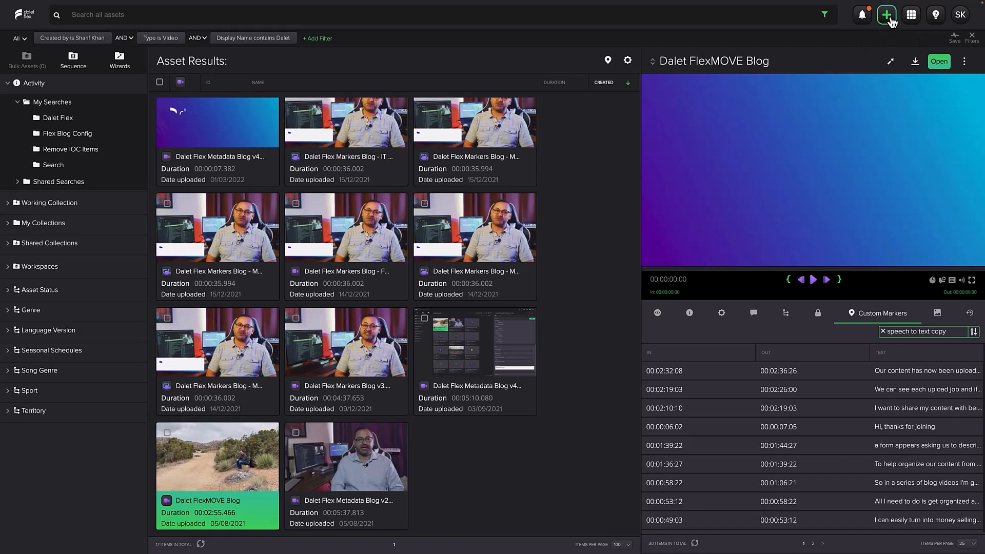
Create a Stock Video placeholder asset named 'Video Placehold'
{"action": "left_click", "coordinate": [887, 15]}
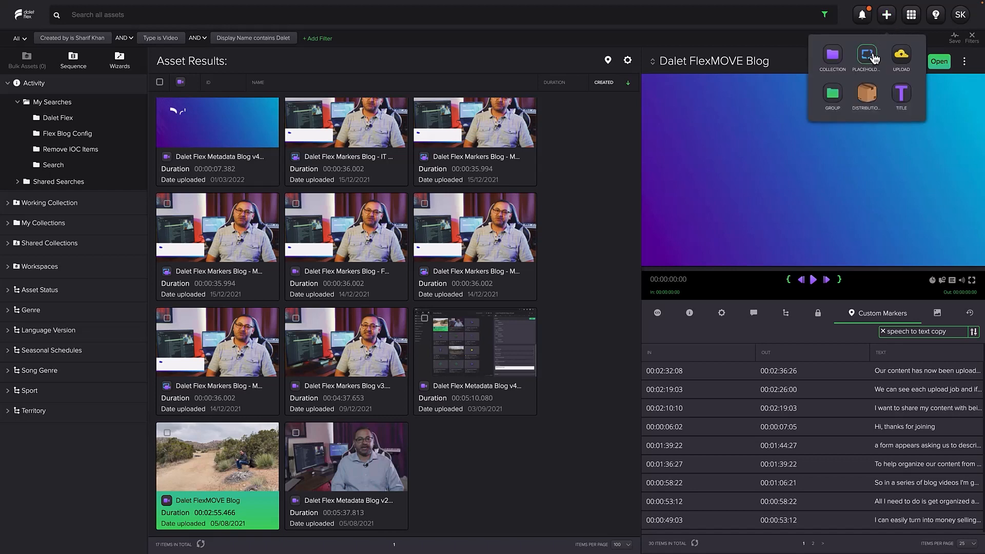
{"action": "left_click", "coordinate": [866, 53]}
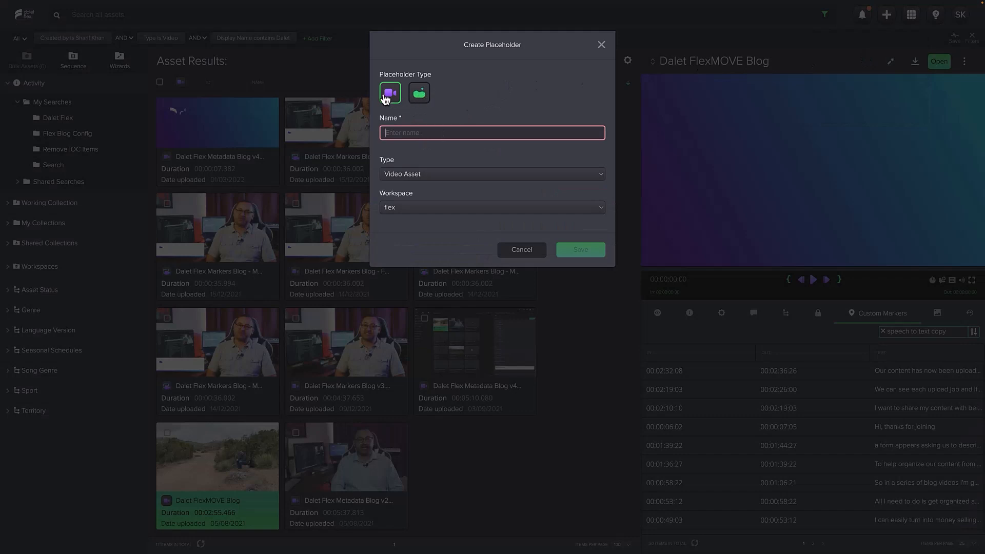
{"action": "type", "text": "V"}
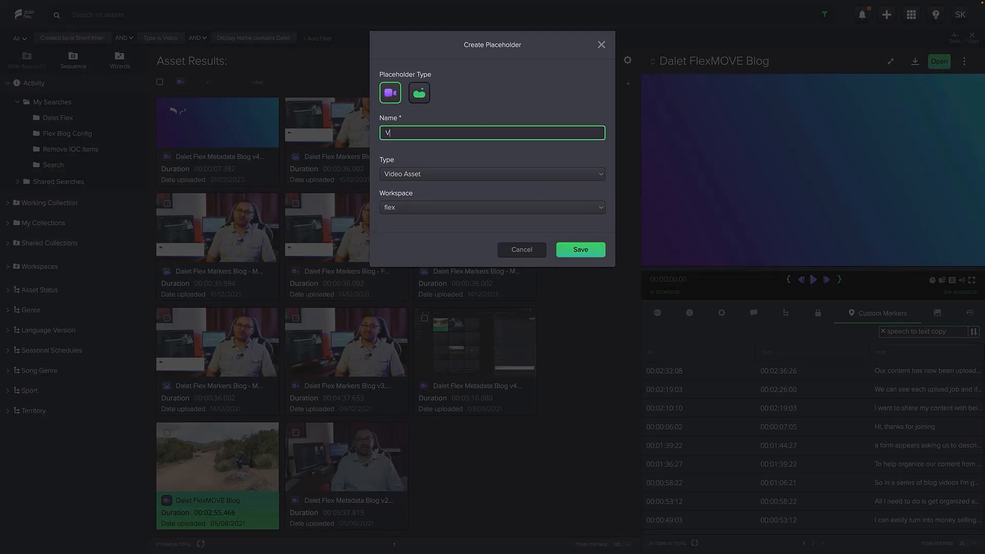
{"action": "type", "text": "ideo Placeholder"}
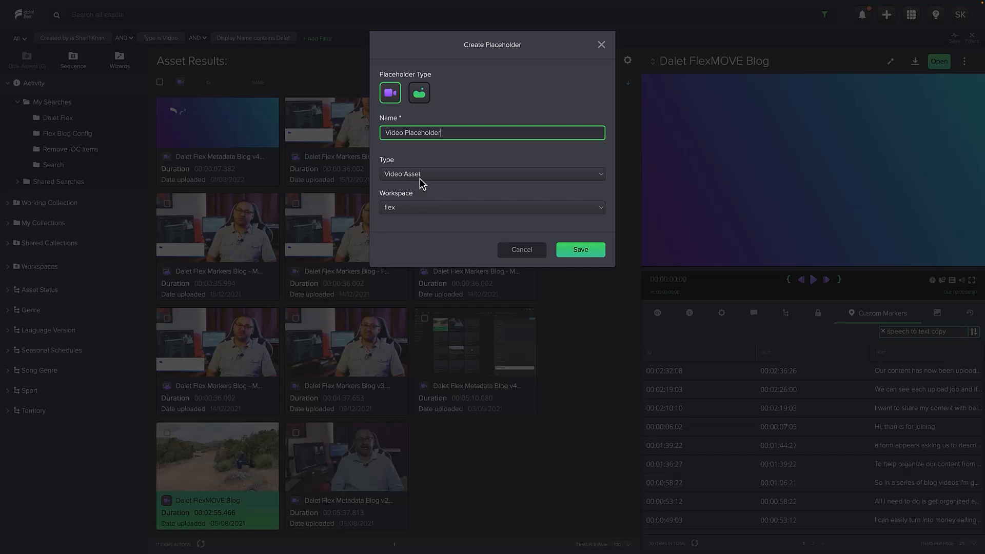
{"action": "left_click", "coordinate": [493, 174]}
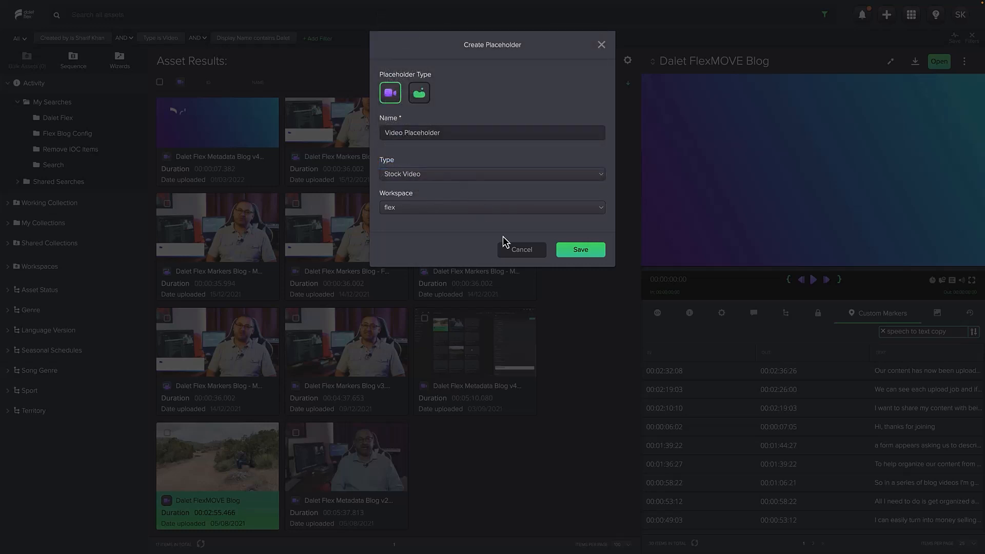
Set the placeholder's footage title to 'Editorial' and save its metadata
{"action": "left_click", "coordinate": [580, 249]}
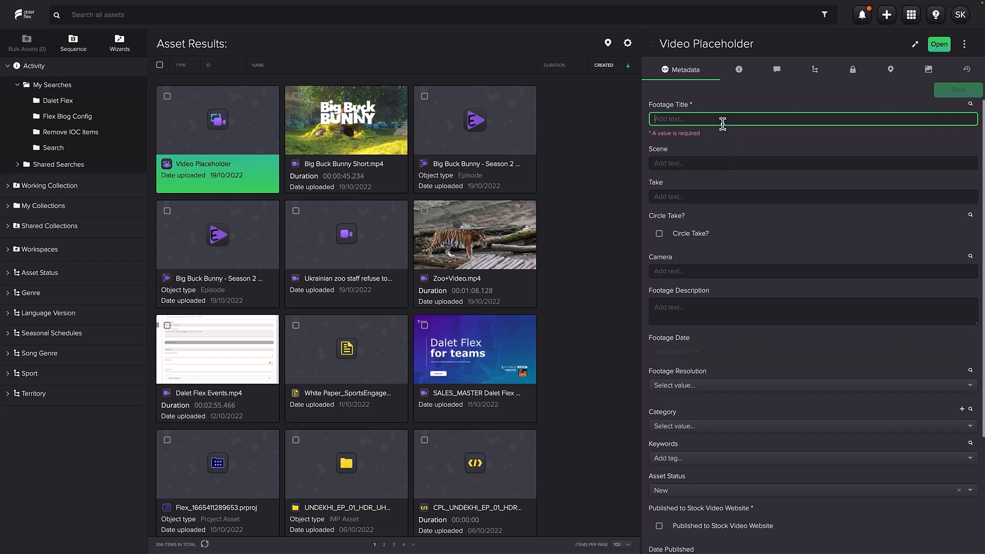
{"action": "type", "text": "Editorial"}
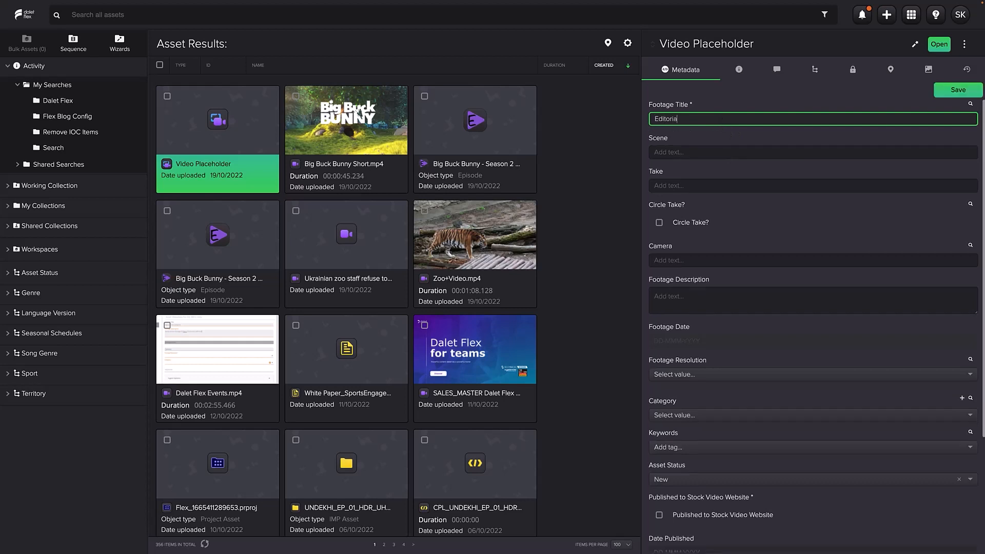
{"action": "left_click", "coordinate": [959, 91]}
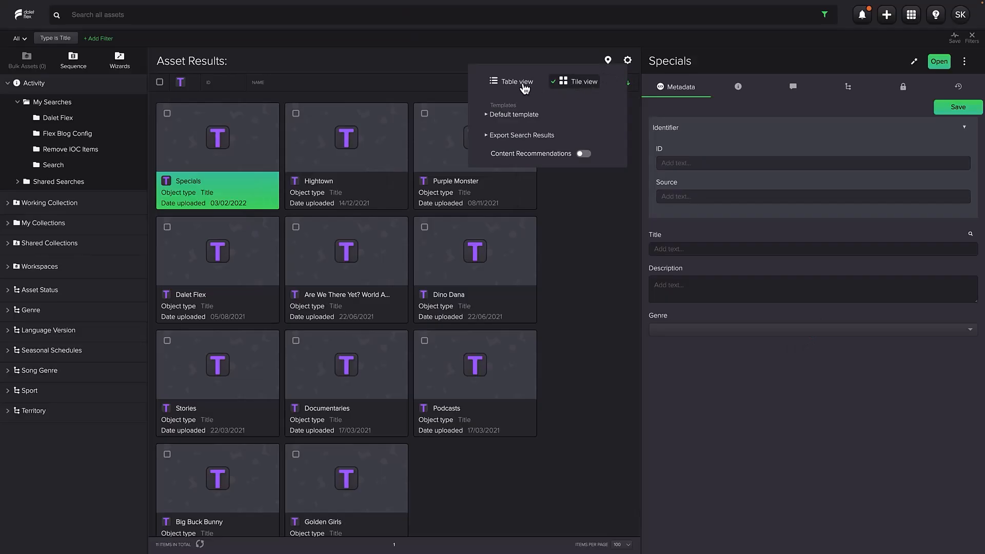
Show title results as a table and open the Dalet Flex title
{"action": "left_click", "coordinate": [516, 82]}
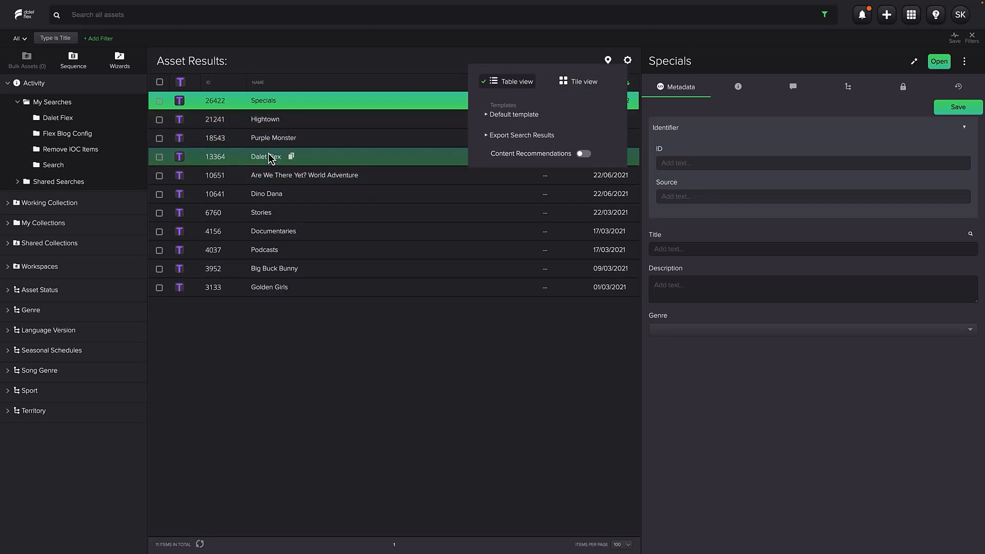
{"action": "double_click", "coordinate": [264, 156]}
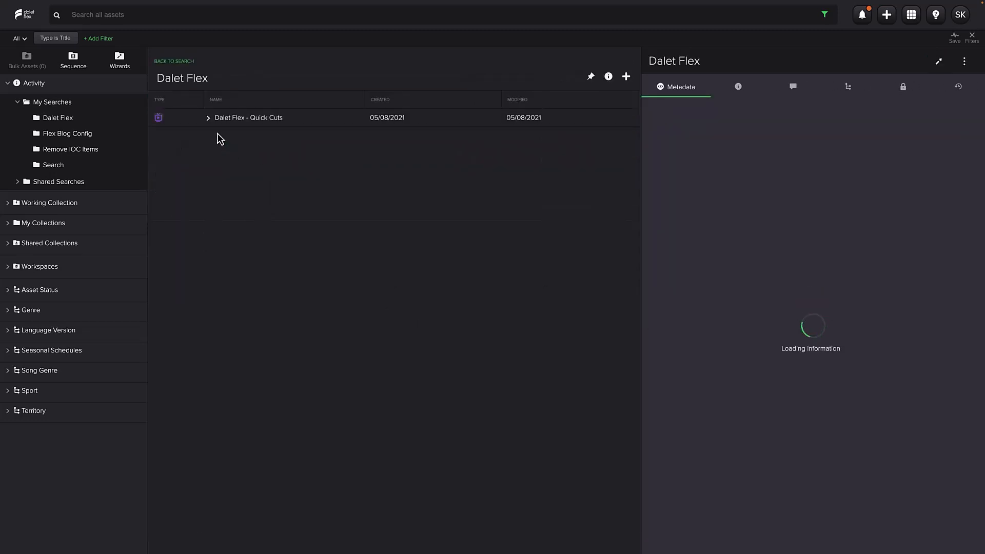
Expand Quick Cuts, Season 1 and S1E6 - Searching down to the how-to-search video
{"action": "left_click", "coordinate": [247, 117]}
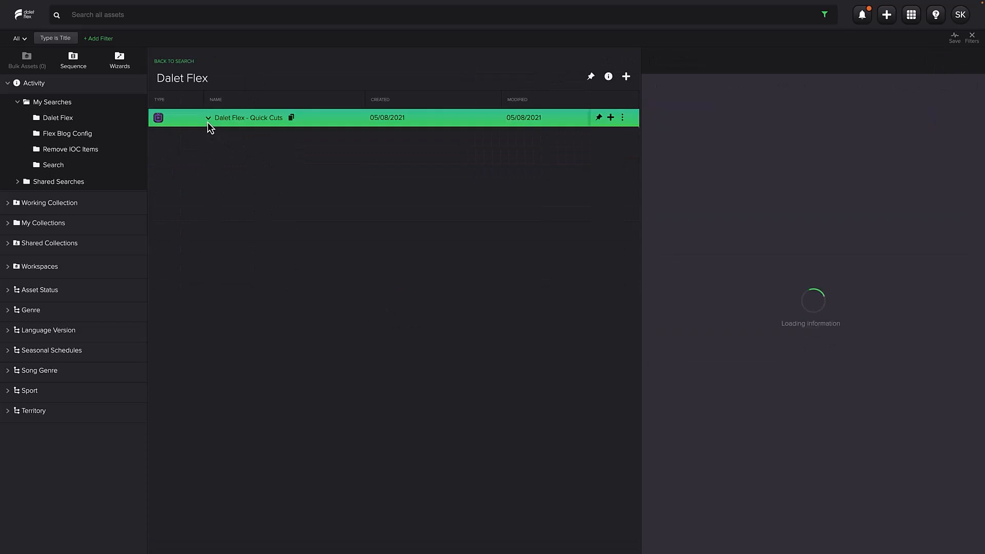
{"action": "left_click", "coordinate": [208, 117]}
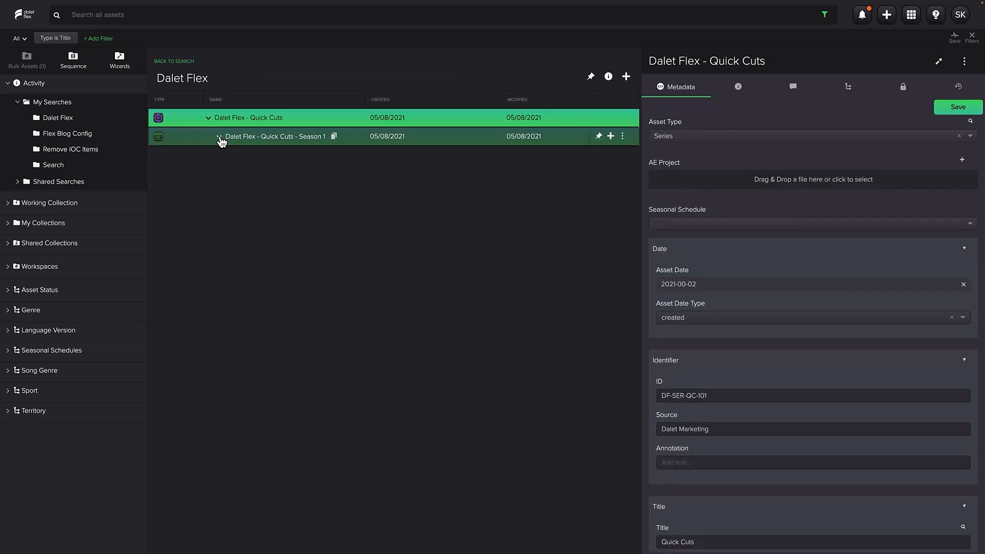
{"action": "left_click", "coordinate": [218, 137]}
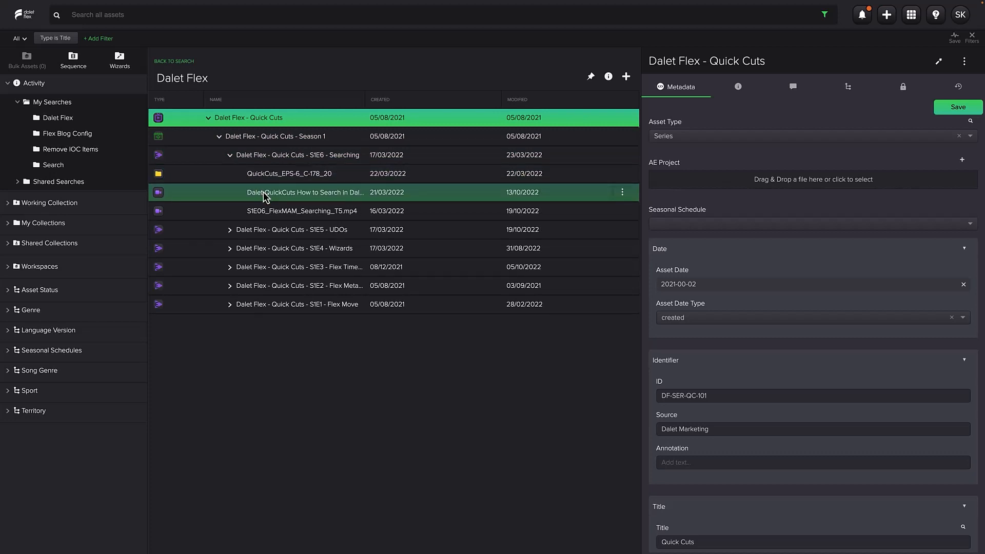
{"action": "left_click", "coordinate": [912, 15]}
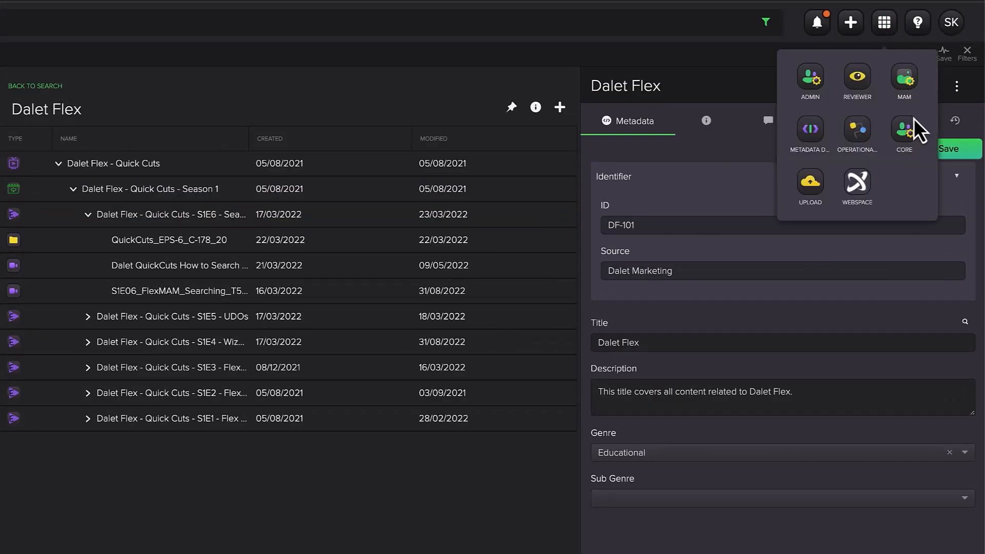
{"action": "left_click", "coordinate": [811, 129]}
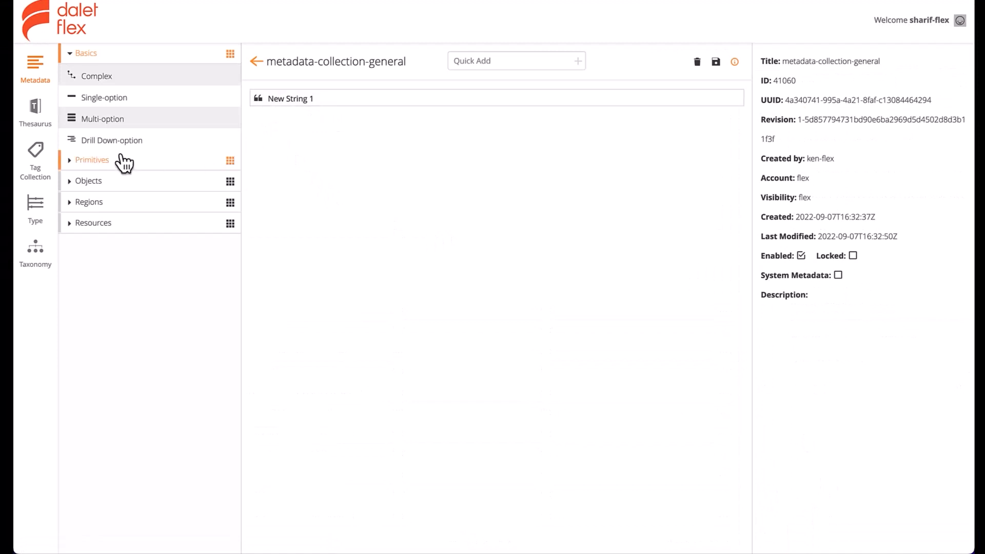
{"action": "left_click", "coordinate": [93, 159]}
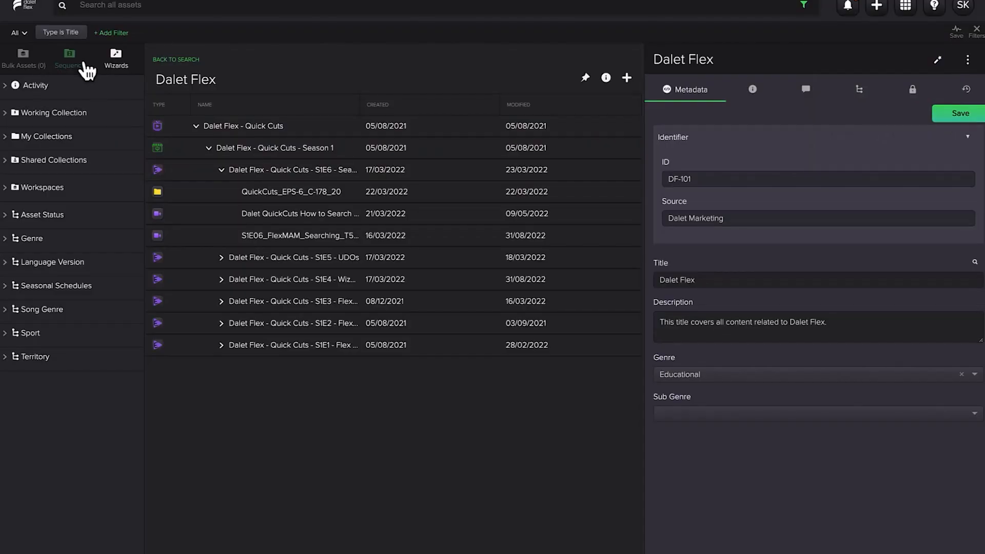
Create a new sequence and fill its format metadata as 'Metadata'
{"action": "left_click", "coordinate": [69, 53]}
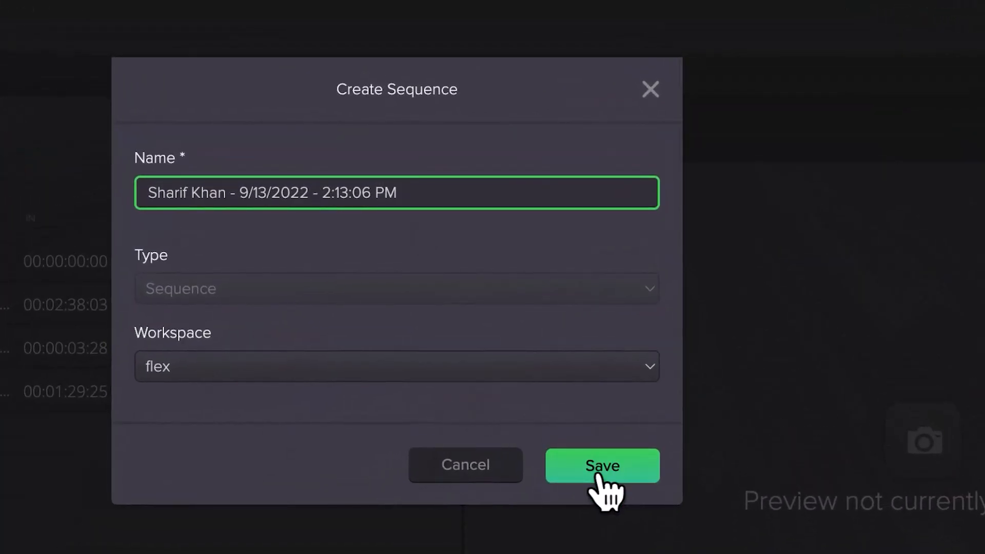
{"action": "left_click", "coordinate": [602, 466]}
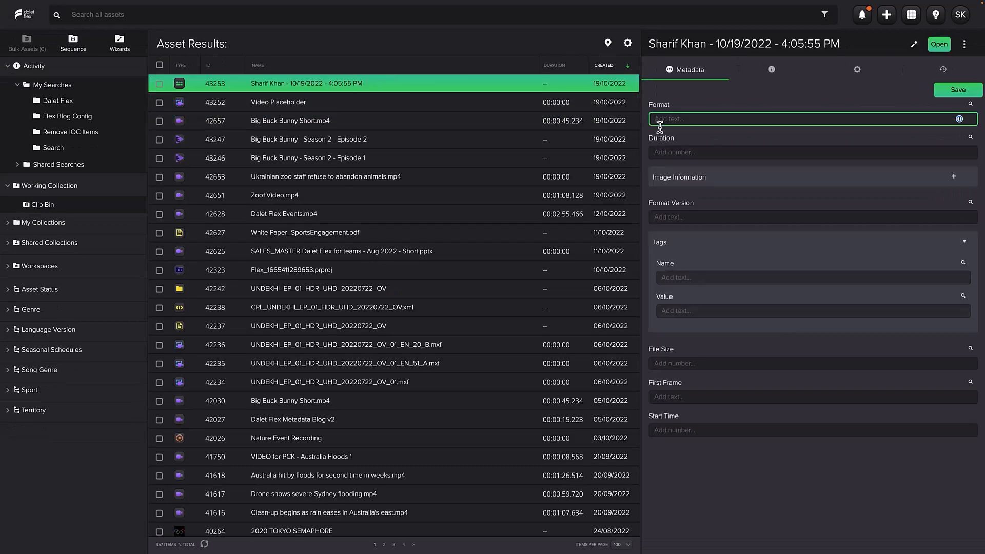
{"action": "type", "text": "Metadata"}
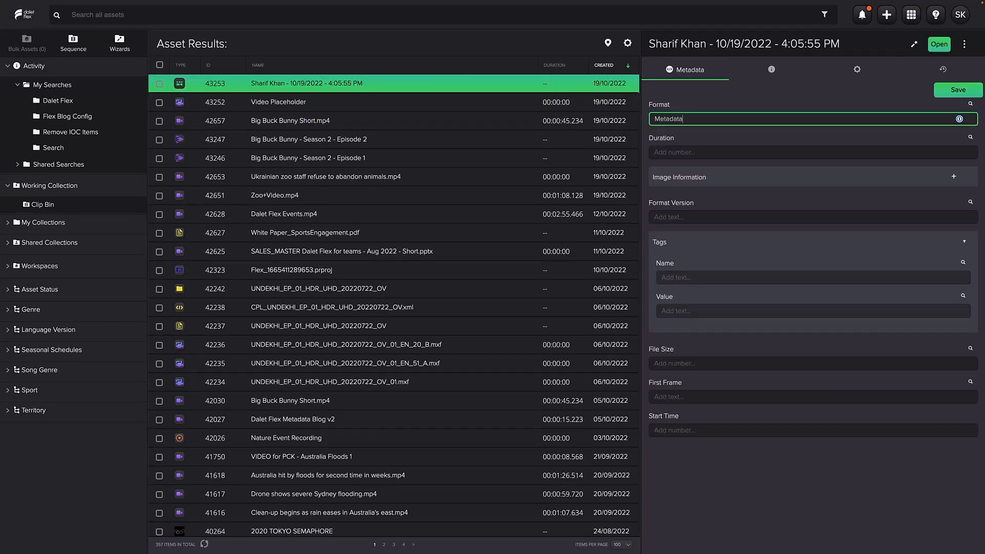
{"action": "left_click", "coordinate": [959, 89]}
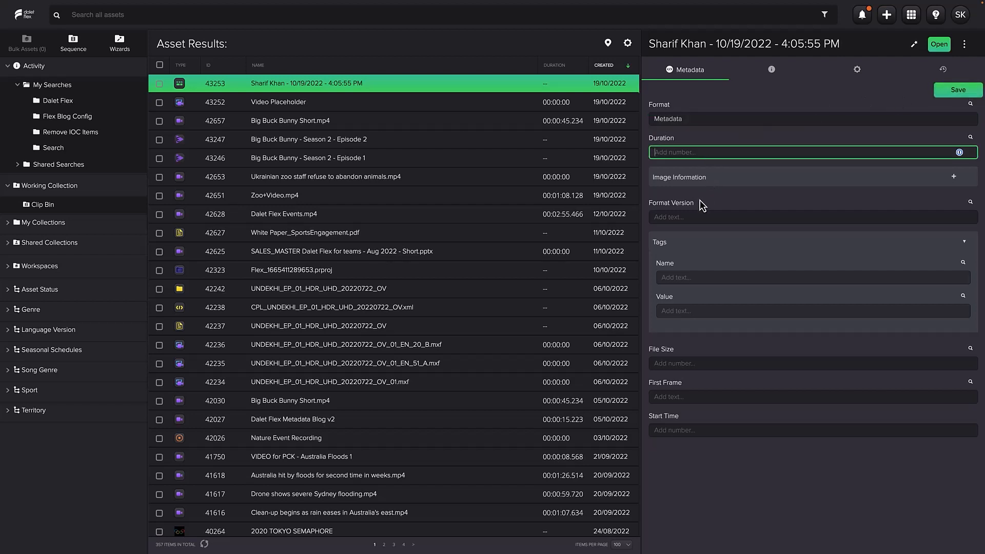
{"action": "left_click", "coordinate": [181, 65]}
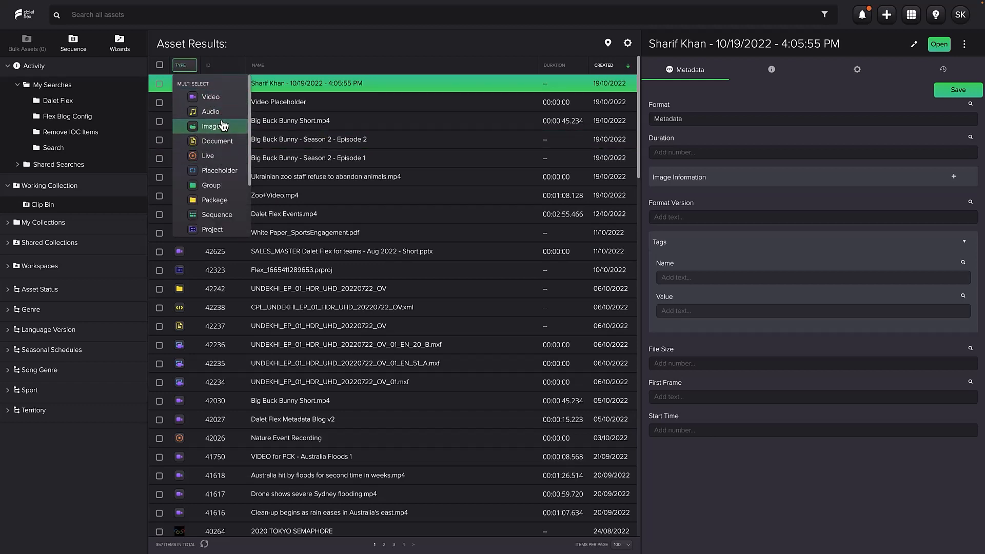
{"action": "mouse_move", "coordinate": [253, 121]}
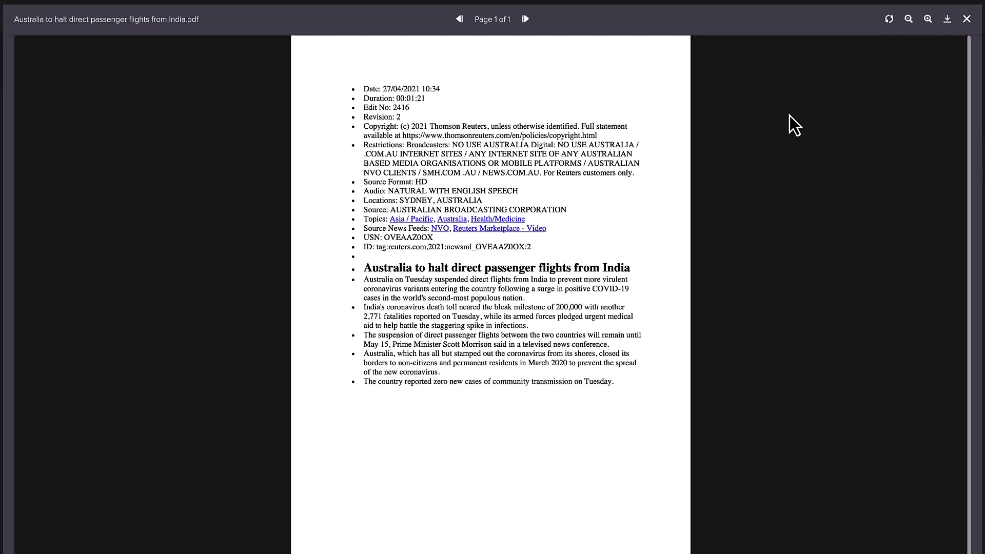
{"action": "mouse_move", "coordinate": [942, 163]}
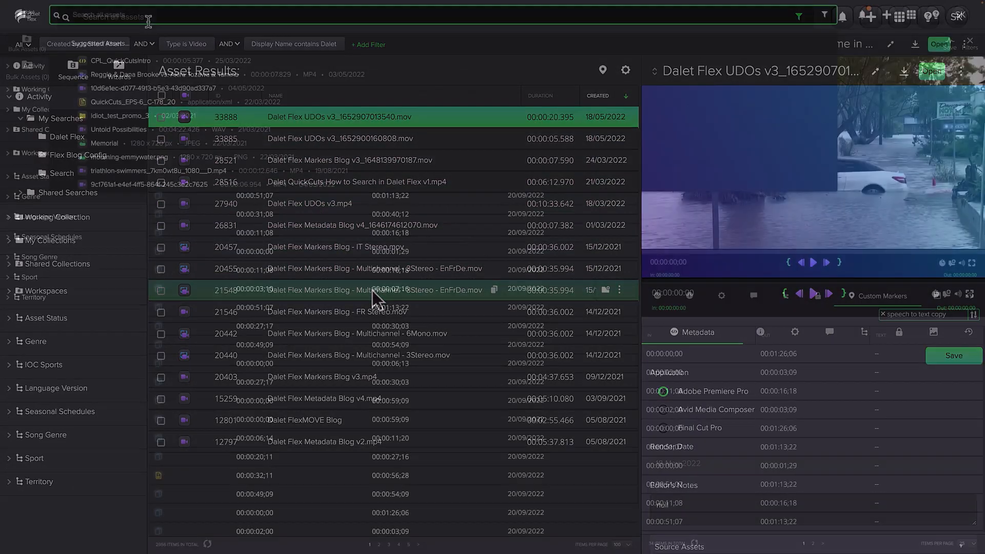
Search markers for 'my name is Sh' and open the single matching marker result
{"action": "type", "text": "my name is Sharif"}
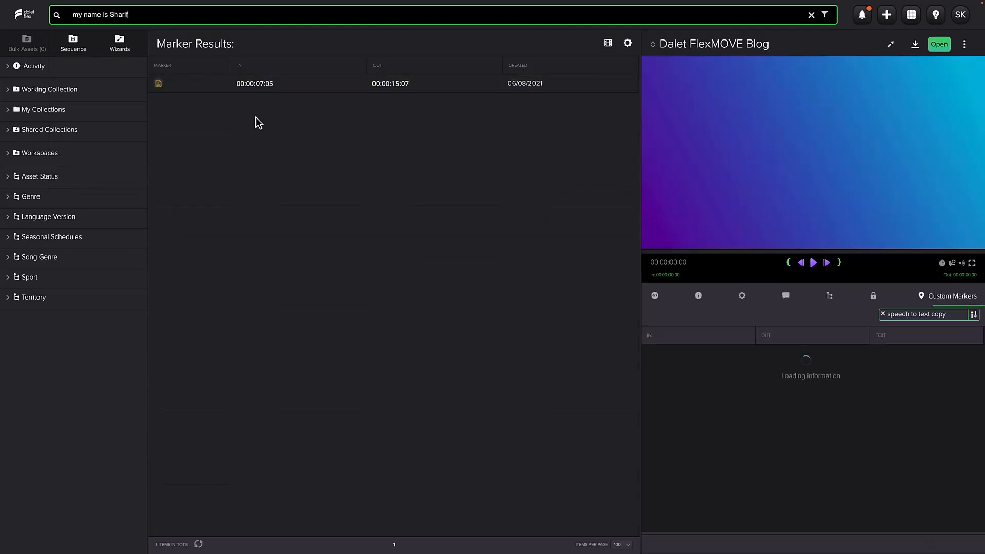
{"action": "left_click", "coordinate": [289, 84]}
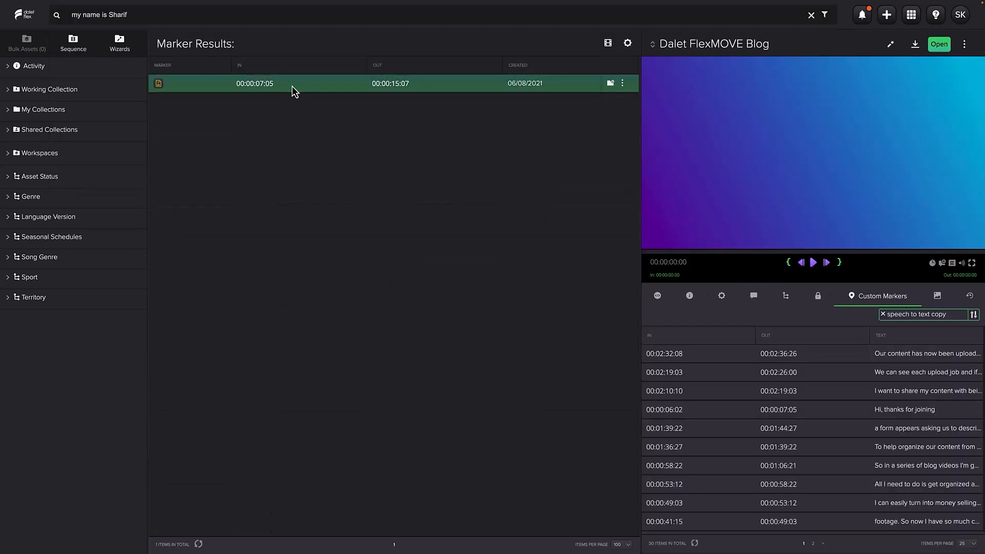